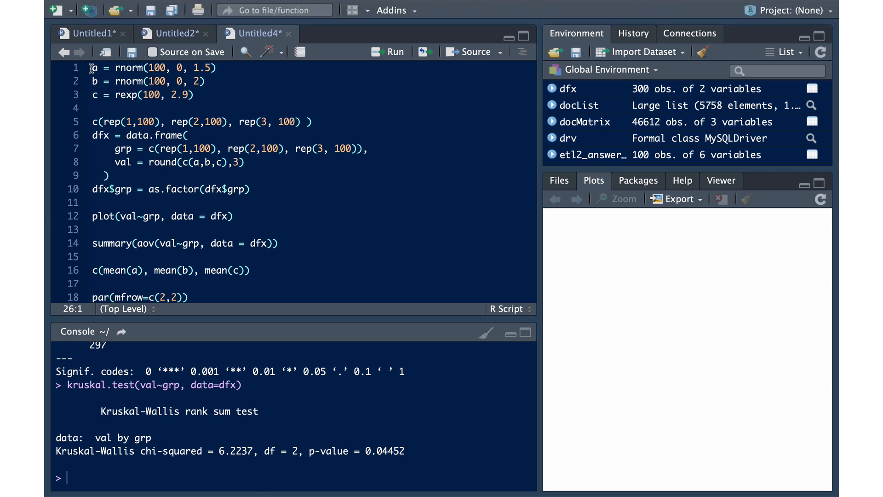
Run the script's boxplot line for groups 1–3 and view it enlarged in Plot Zoom
{"action": "left_click", "coordinate": [91, 67]}
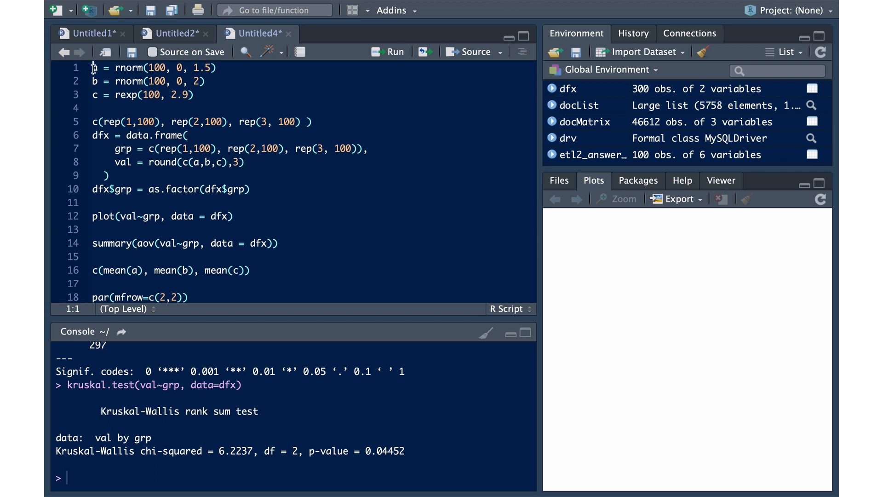
{"action": "left_click_drag", "start_coordinate": [93, 67], "coordinate": [195, 95]}
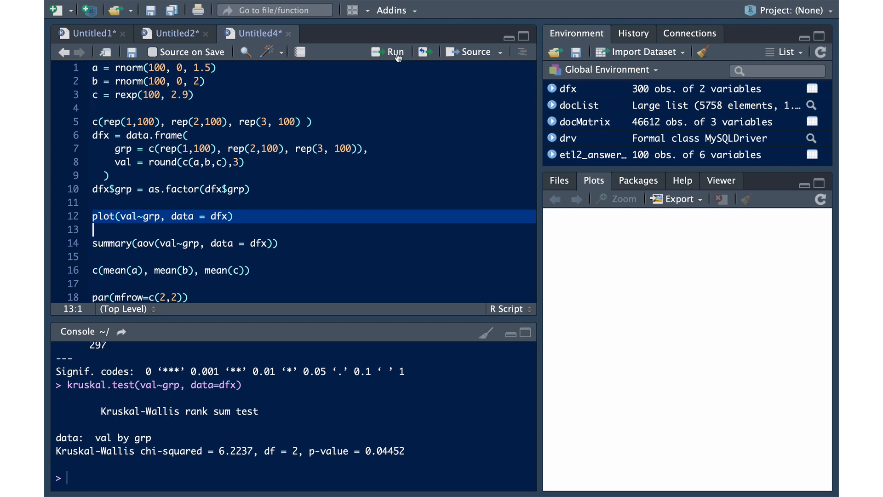
{"action": "left_click", "coordinate": [393, 52]}
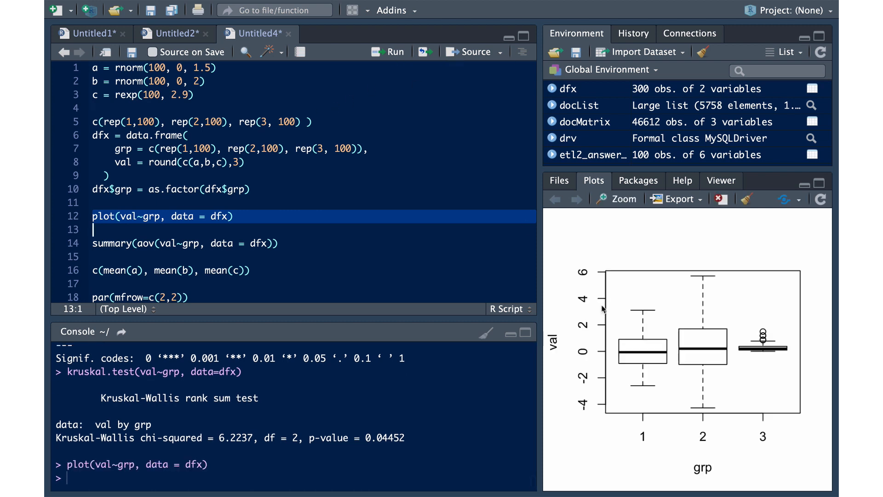
{"action": "left_click", "coordinate": [622, 198]}
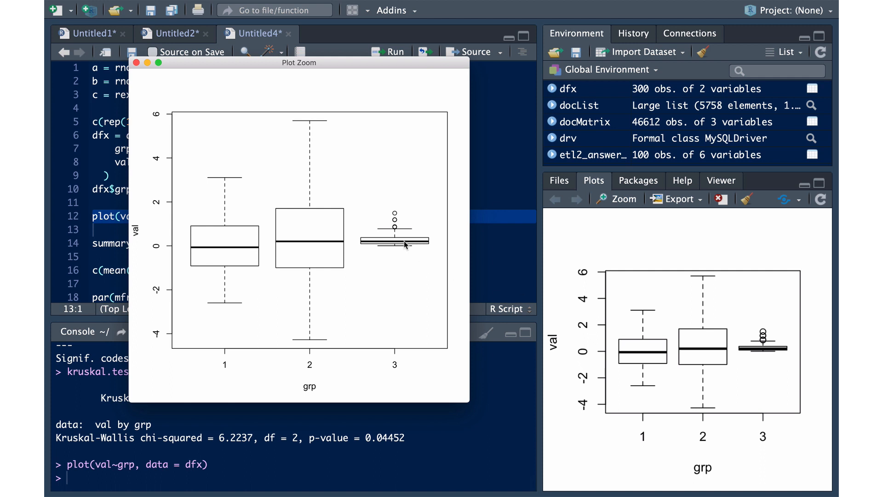
{"action": "mouse_move", "coordinate": [386, 246]}
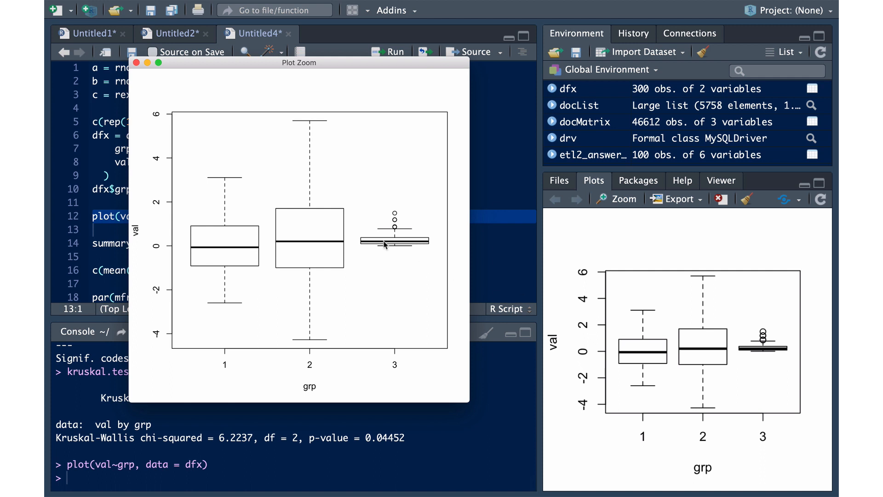
{"action": "mouse_move", "coordinate": [258, 254]}
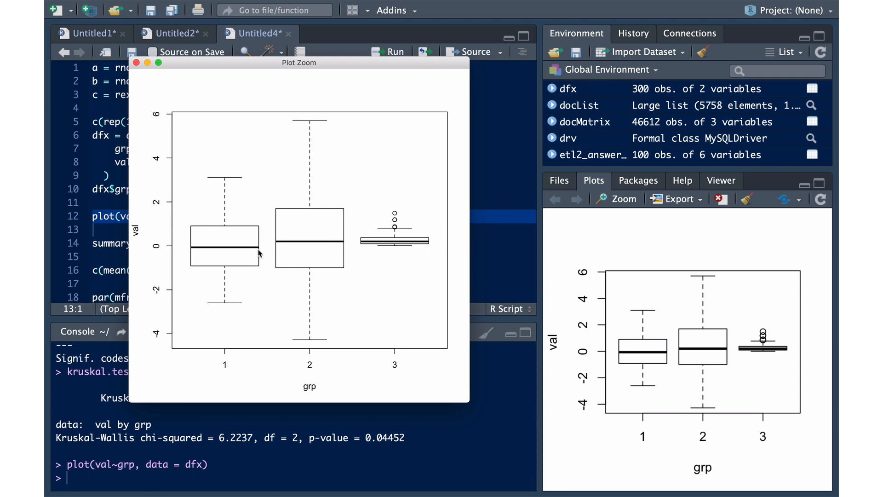
{"action": "mouse_move", "coordinate": [136, 63]}
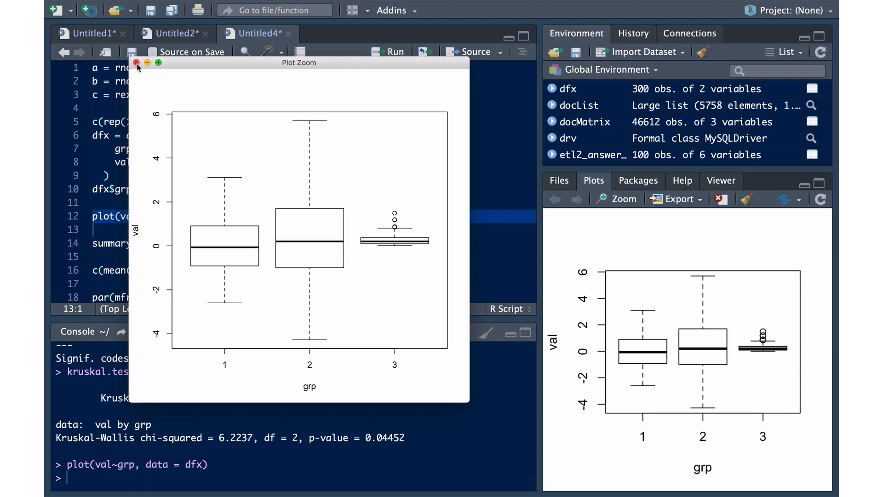
{"action": "left_click", "coordinate": [136, 62]}
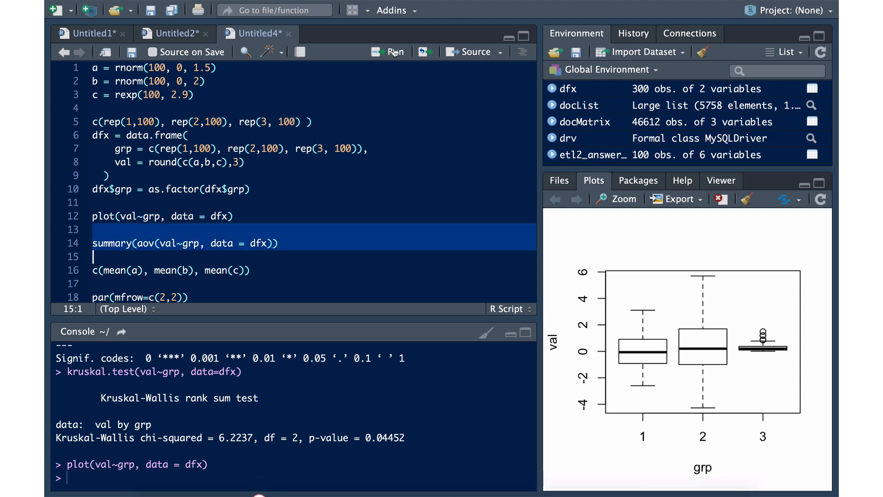
Run summary(aov(val ~ grp)) and scroll to see F = 1.374, p = 0.255
{"action": "left_click", "coordinate": [392, 51]}
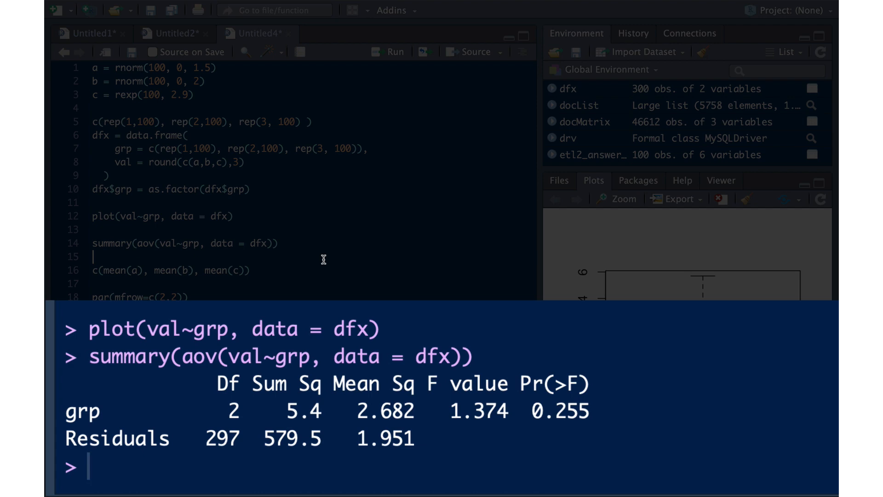
{"action": "scroll", "scroll_direction": "down", "scroll_amount": 3}
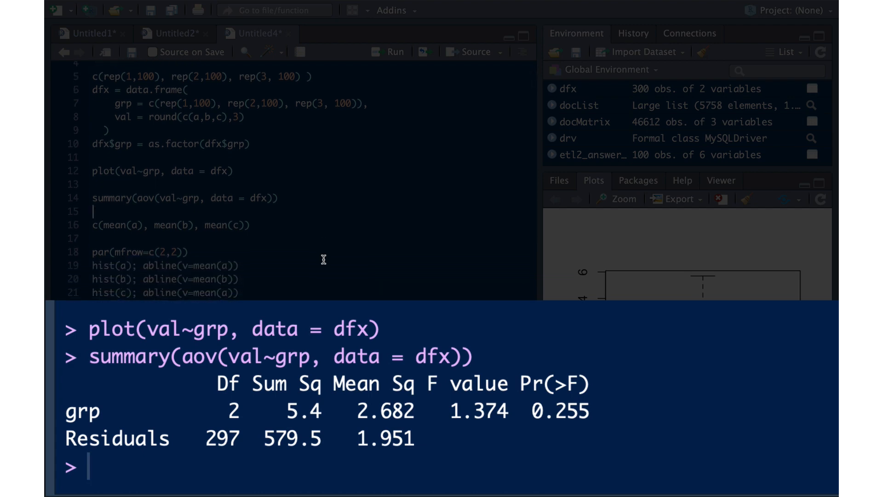
{"action": "mouse_move", "coordinate": [458, 289]}
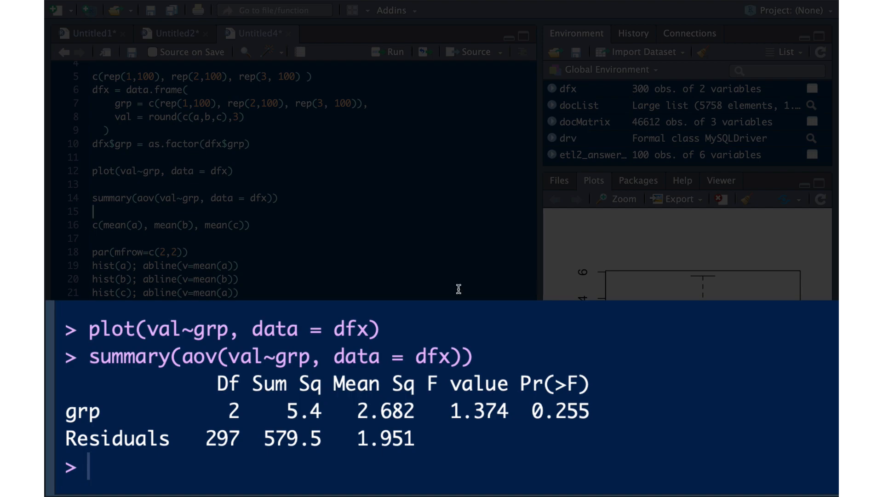
{"action": "mouse_move", "coordinate": [745, 351]}
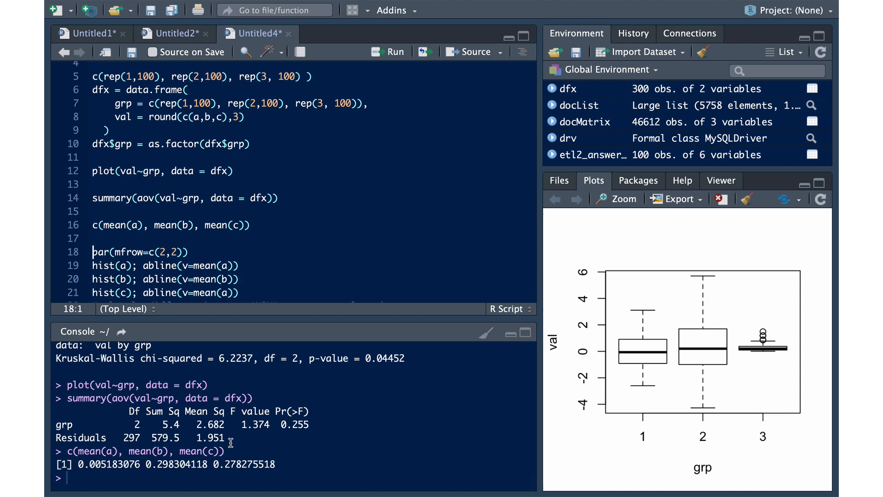
{"action": "mouse_move", "coordinate": [252, 467]}
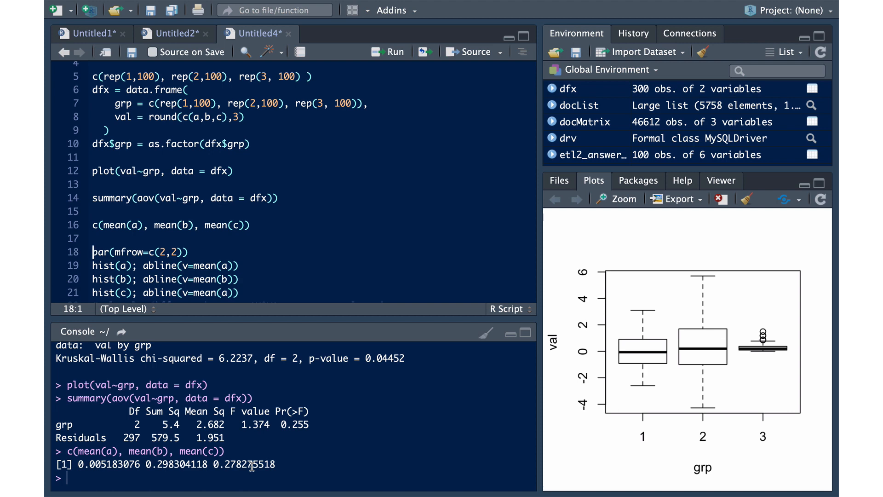
Scroll the console to show means 0.0052, 0.2983 and 0.2783 for a, b, c
{"action": "scroll", "scroll_direction": "down", "scroll_amount": 3}
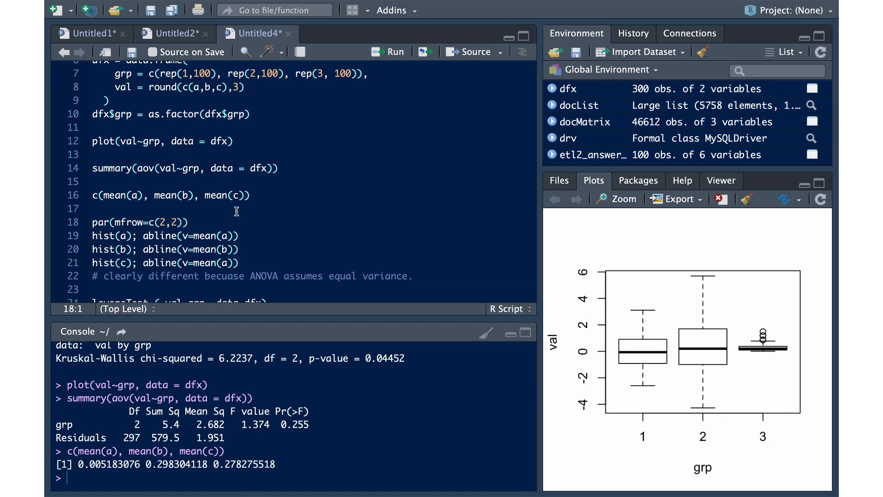
Run par(mfrow=c(2,2)) and the hist lines, then inspect the histograms enlarged
{"action": "left_click", "coordinate": [387, 51]}
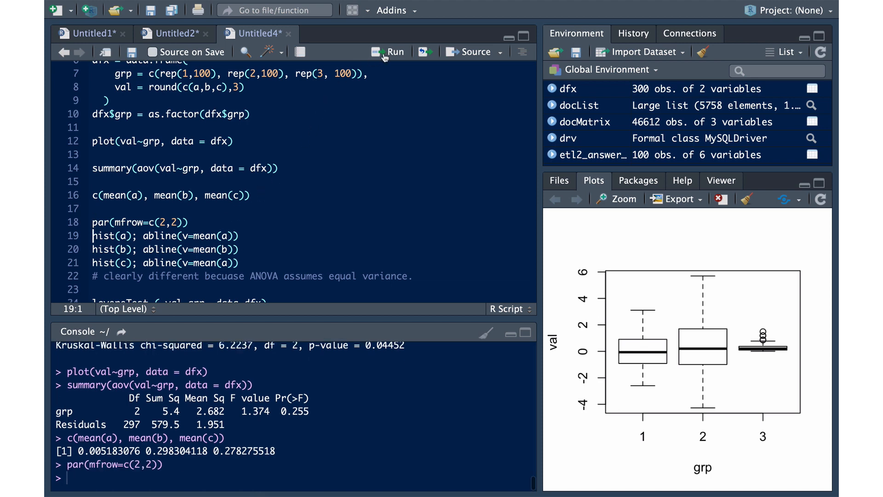
{"action": "left_click", "coordinate": [389, 51]}
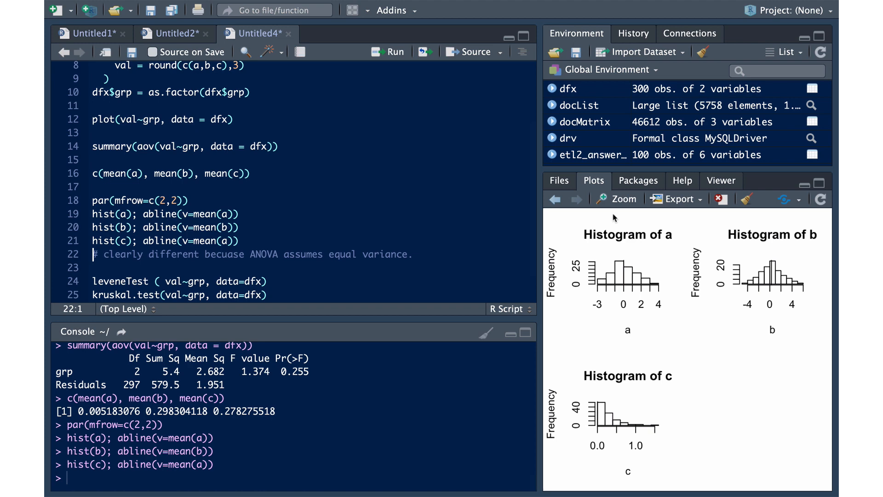
{"action": "left_click", "coordinate": [621, 199]}
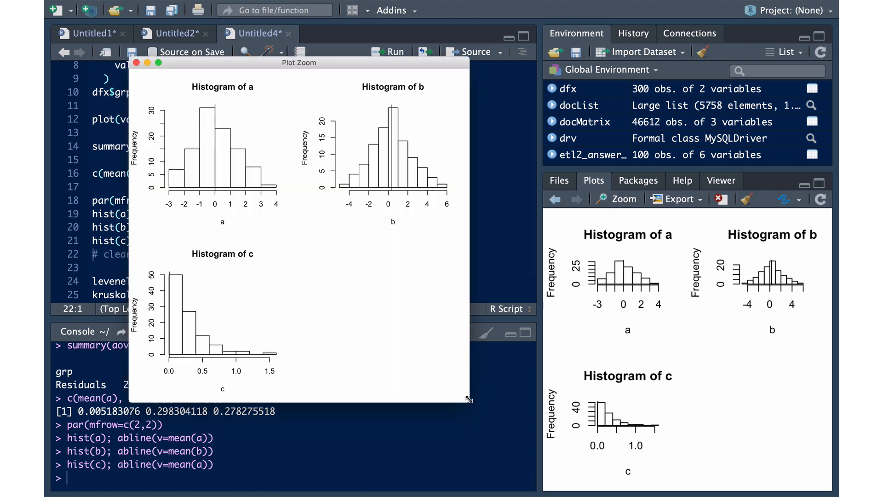
{"action": "left_click_drag", "start_coordinate": [469, 400], "coordinate": [608, 483]}
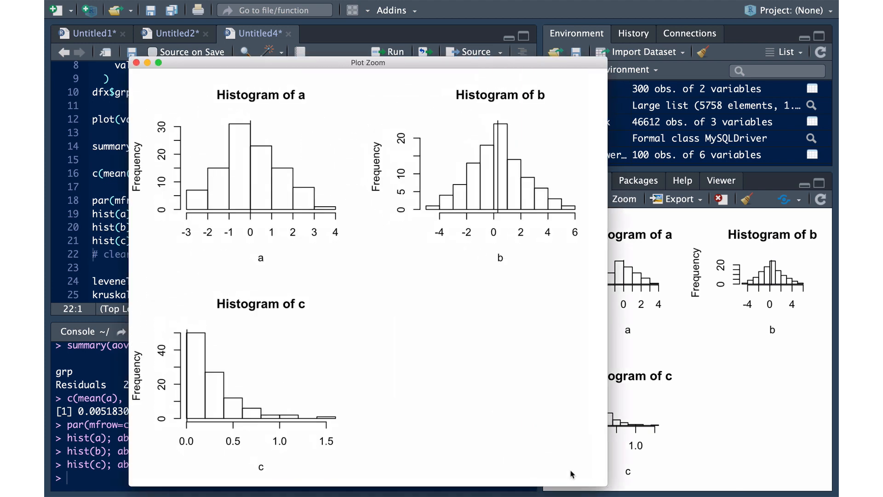
{"action": "mouse_move", "coordinate": [488, 431]}
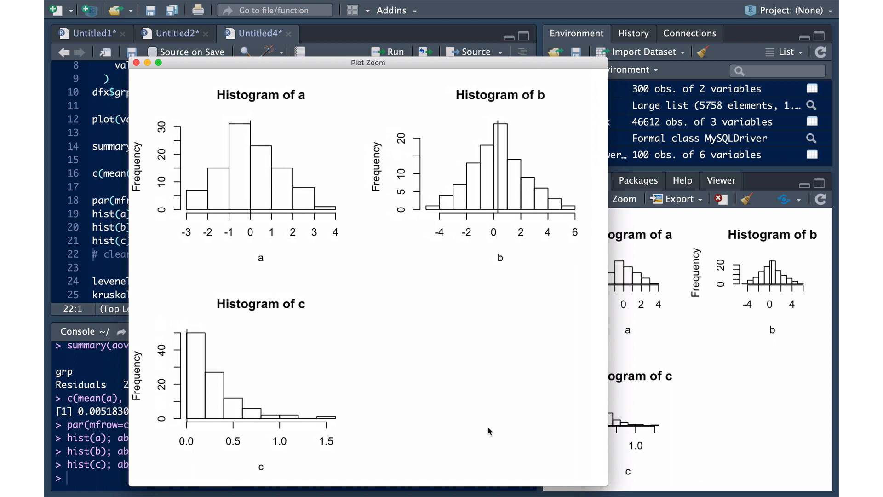
{"action": "mouse_move", "coordinate": [192, 201]}
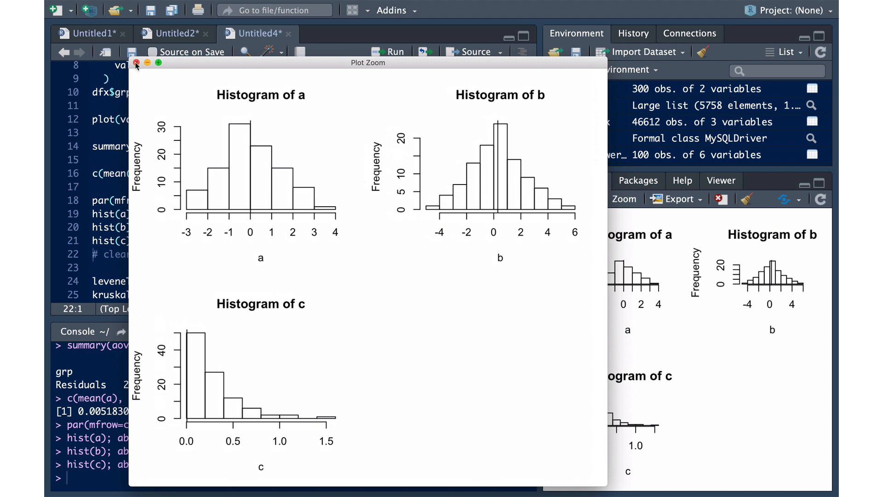
{"action": "left_click", "coordinate": [135, 63]}
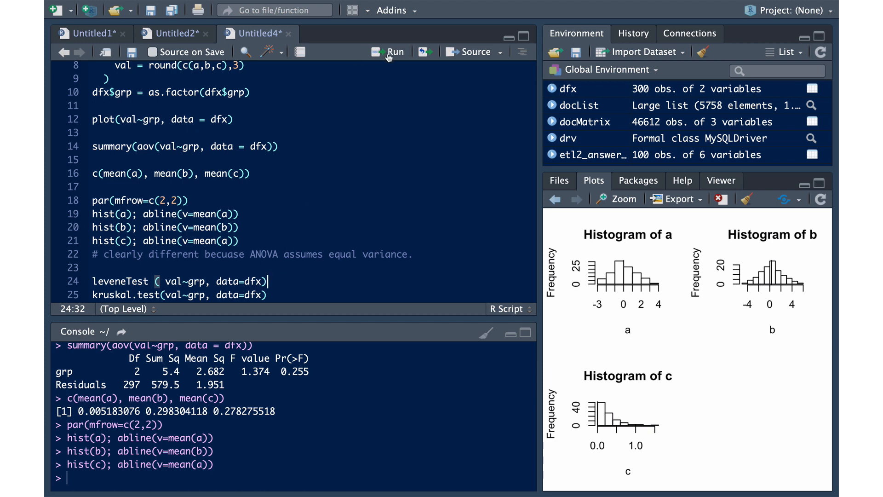
{"action": "mouse_move", "coordinate": [389, 52]}
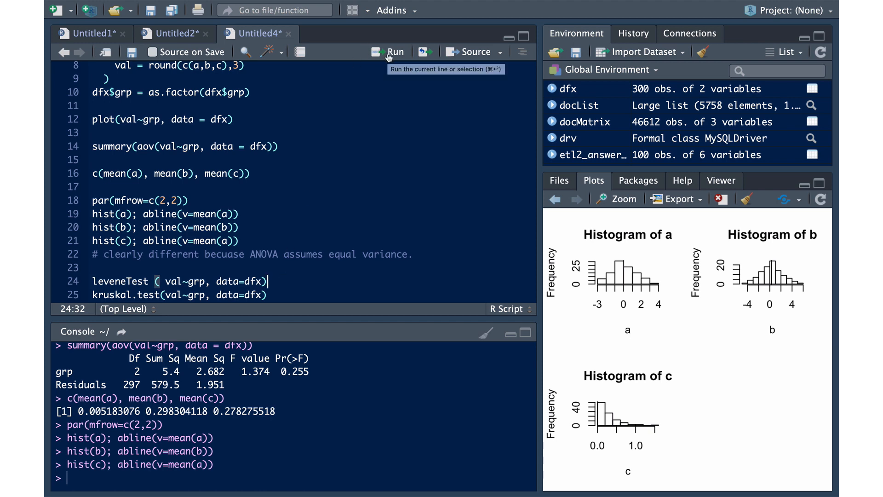
Run leveneTest on val by group, printing F = 65.234, p < 2.2e-16
{"action": "left_click", "coordinate": [394, 51]}
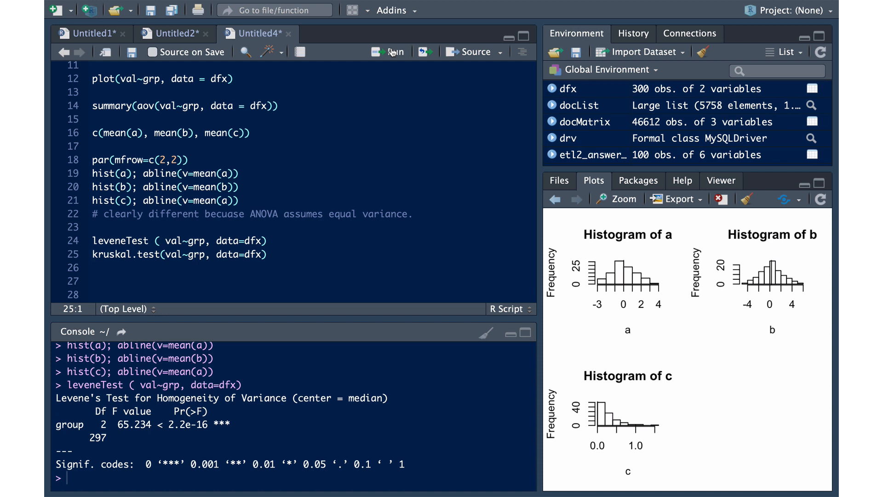
{"action": "mouse_move", "coordinate": [391, 51]}
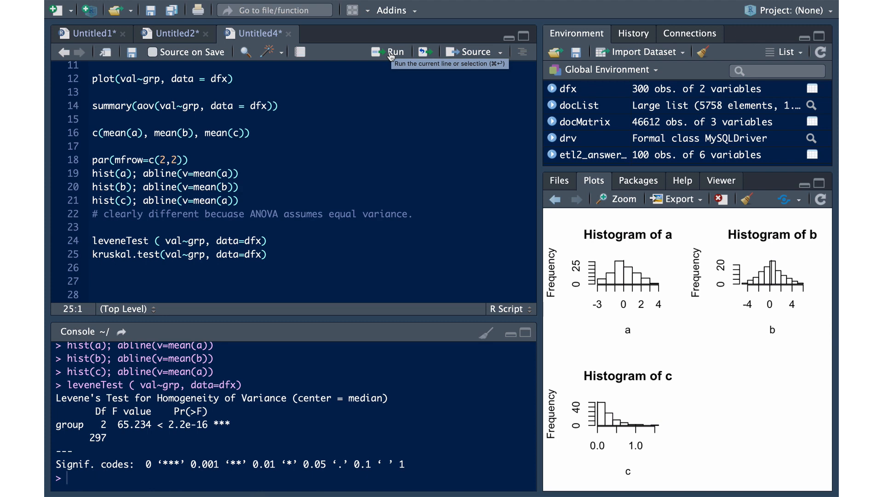
Run kruskal.test on val by group, printing chi-squared 6.2237, p = 0.04452
{"action": "left_click", "coordinate": [394, 51]}
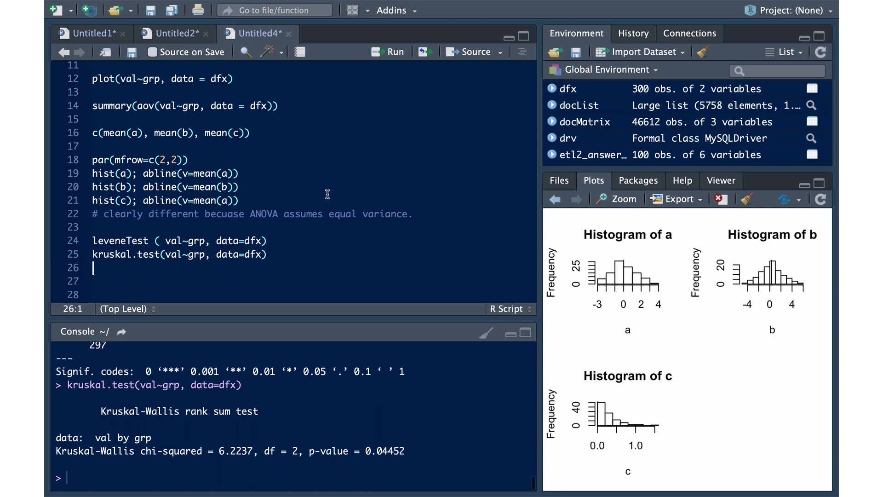